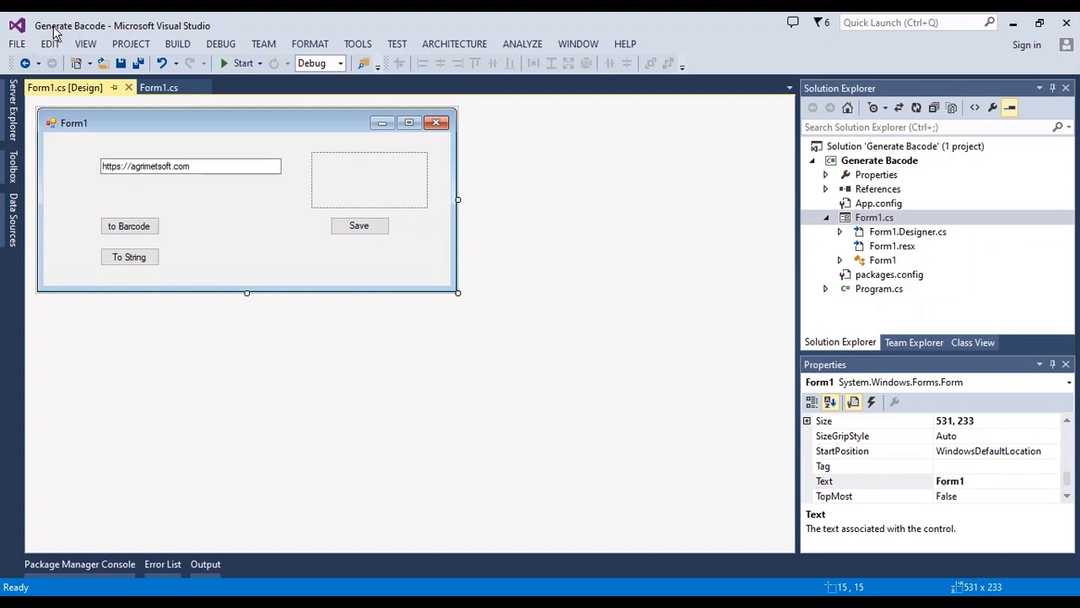
{"action": "mouse_move", "coordinate": [167, 165]}
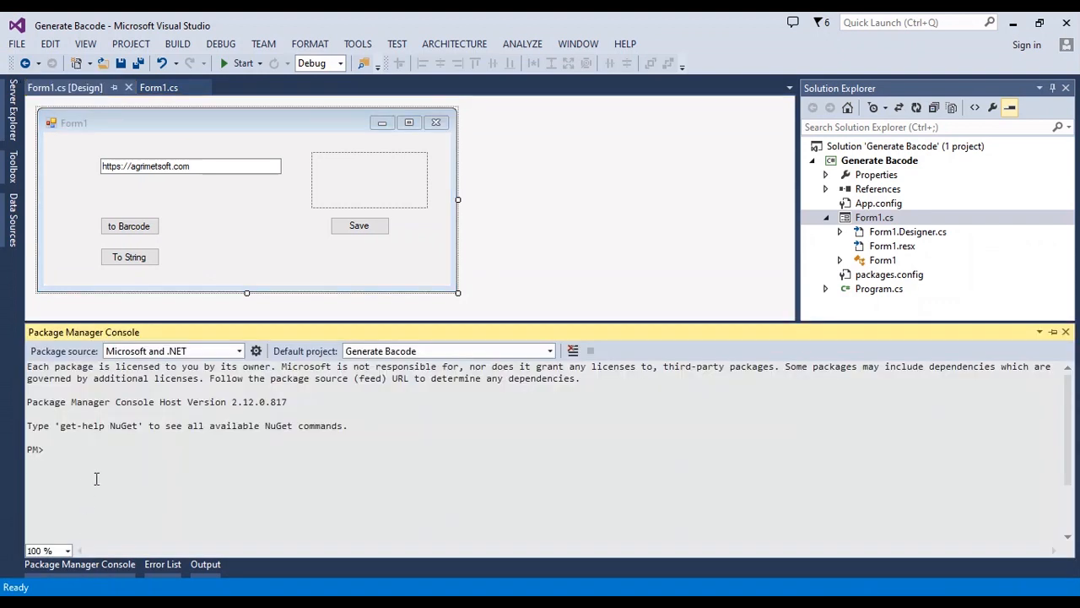
- Run Install-Package BarCode -Version 2020.5.0 to add IronBarCode to the project
{"action": "type", "text": "NuGet\\Install-Package BarCode -Version 2020.5.0"}
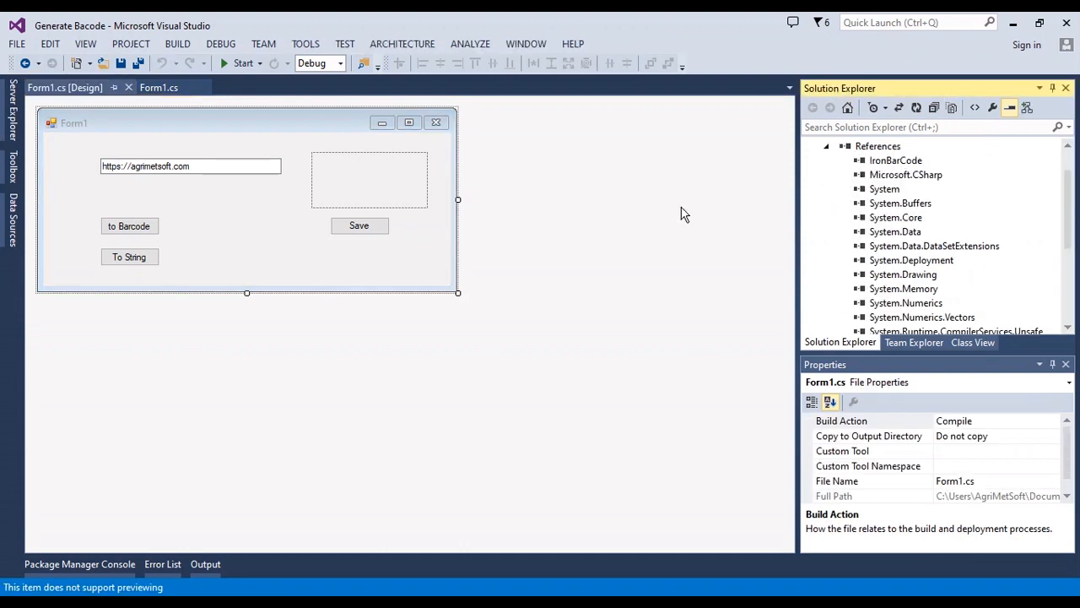
- Bring the Form1 designer back into focus
{"action": "left_click", "coordinate": [226, 244]}
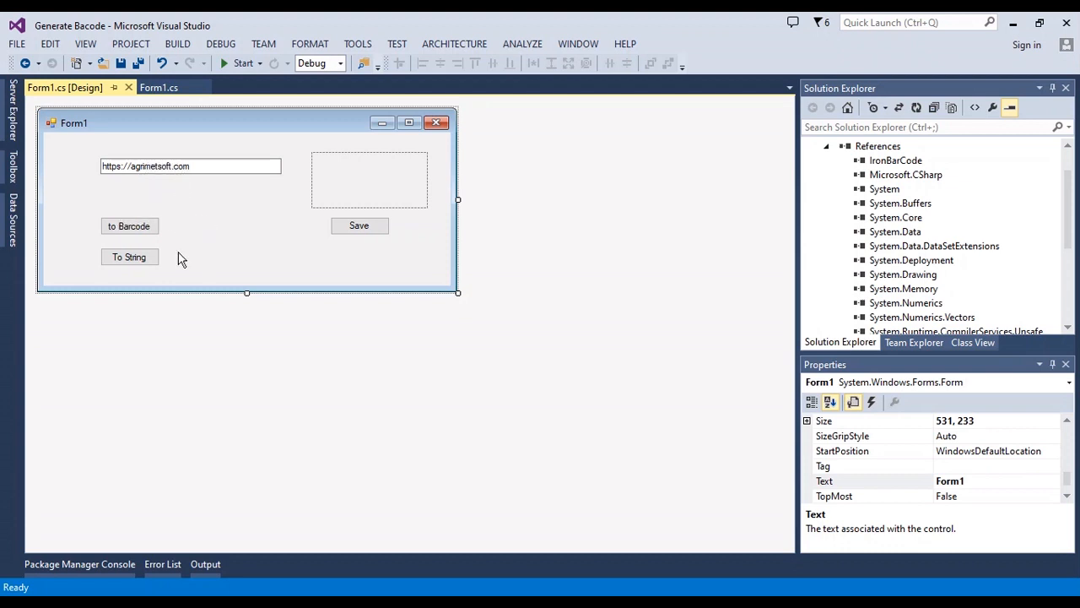
{"action": "mouse_move", "coordinate": [326, 187]}
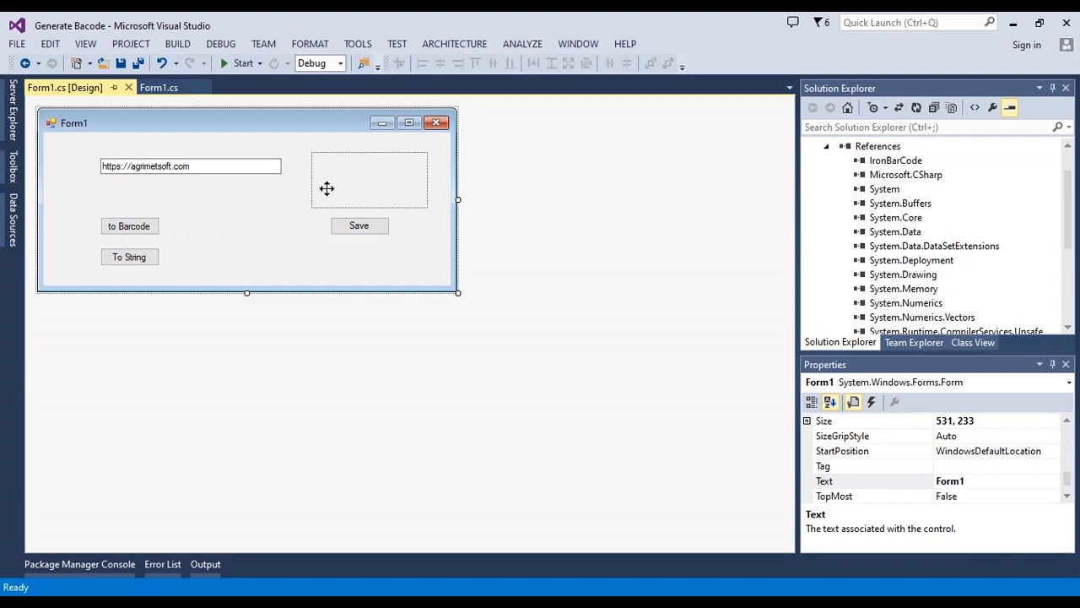
{"action": "mouse_move", "coordinate": [335, 179]}
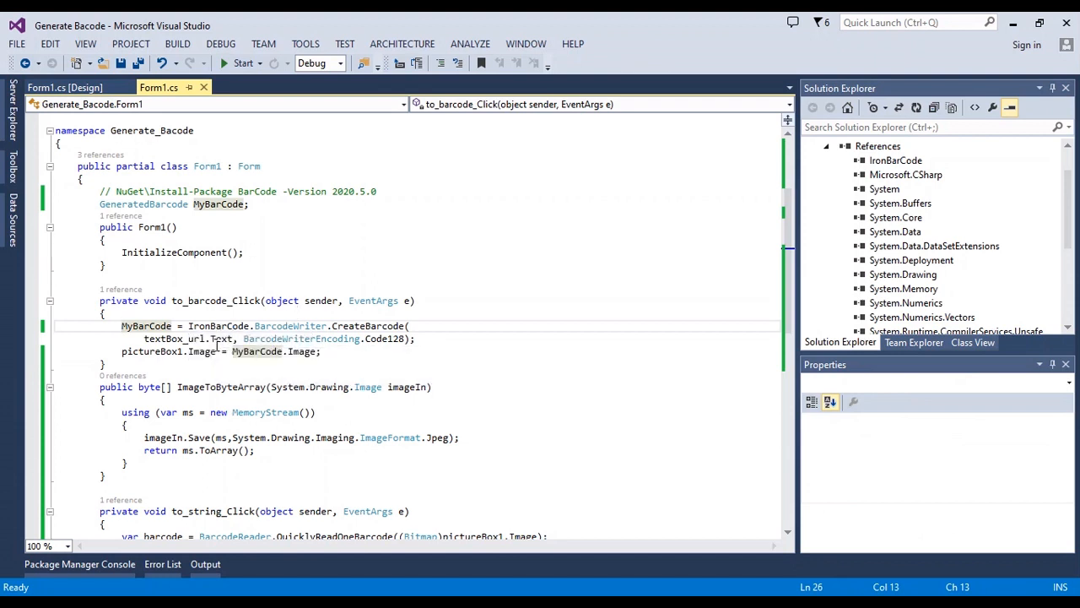
- Review the code down to save_barcode_Click, then build and run the app
{"action": "scroll", "scroll_direction": "down", "scroll_amount": 3}
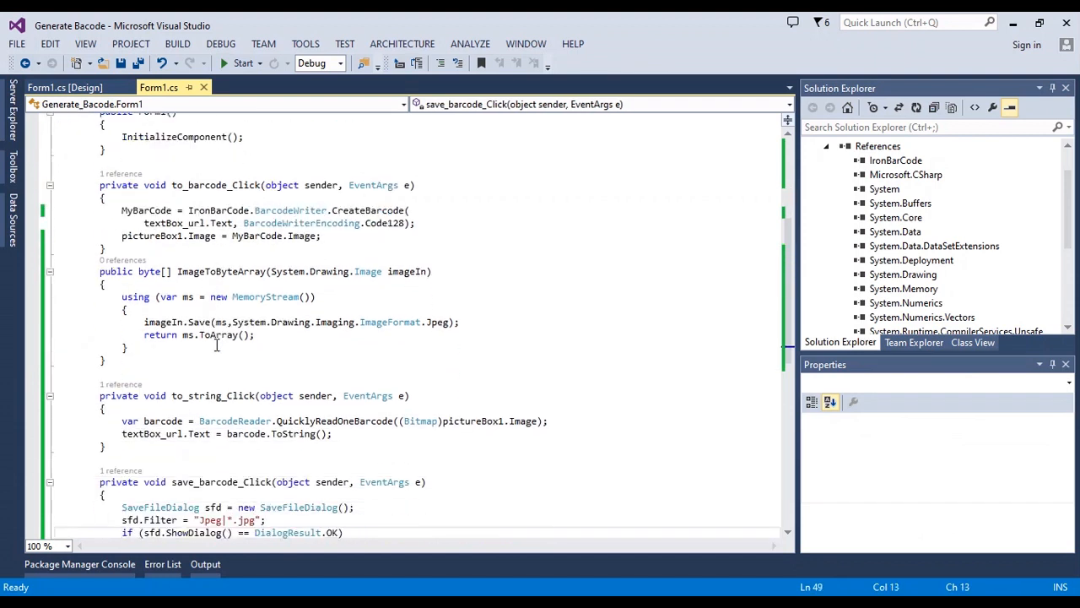
{"action": "scroll", "scroll_direction": "down", "scroll_amount": 3}
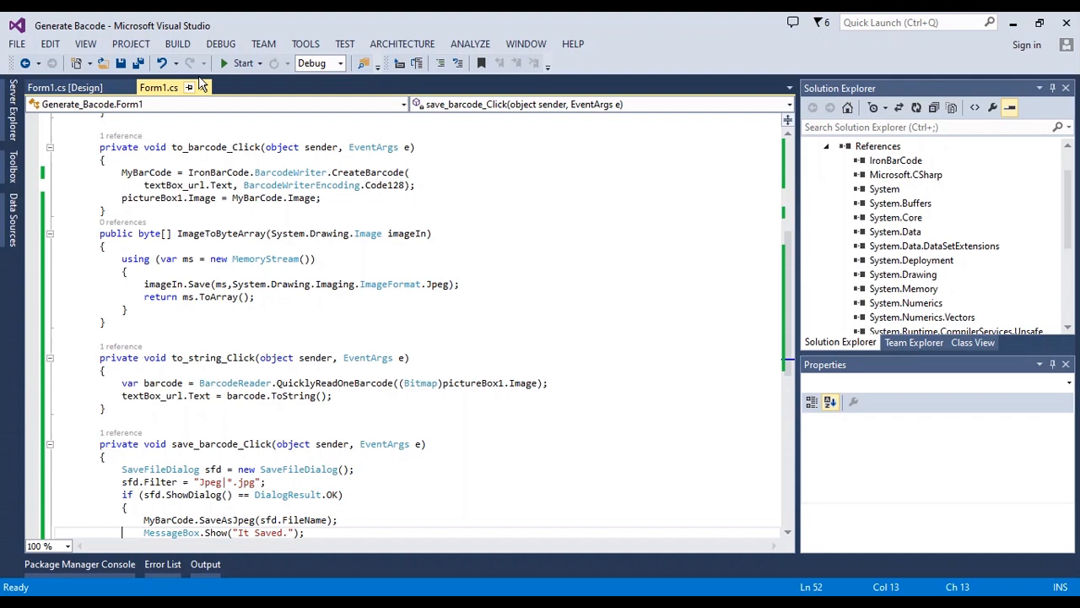
{"action": "left_click", "coordinate": [242, 62]}
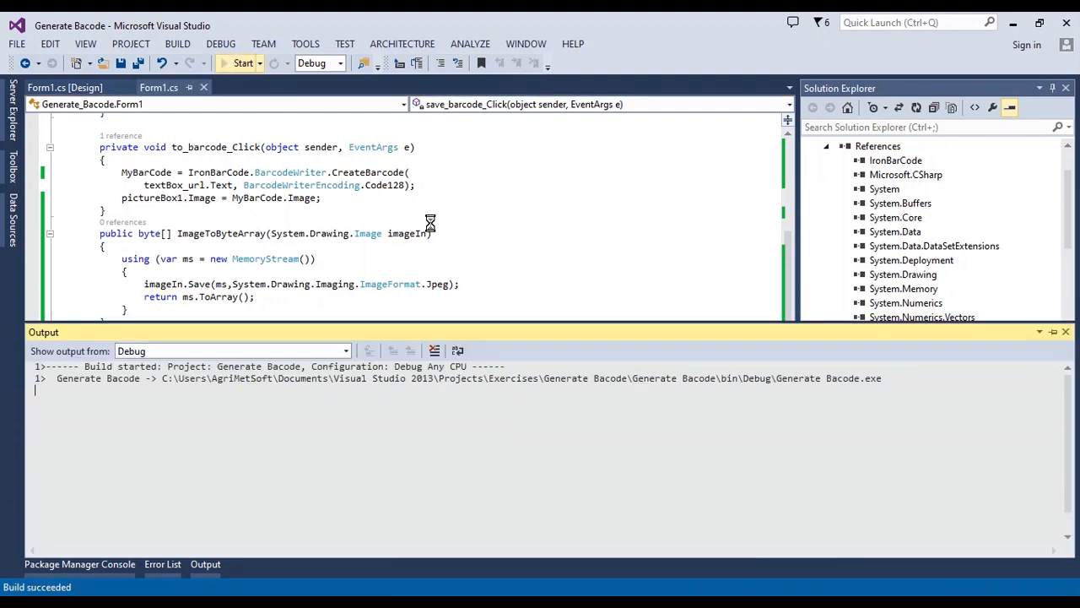
{"action": "left_click", "coordinate": [242, 63]}
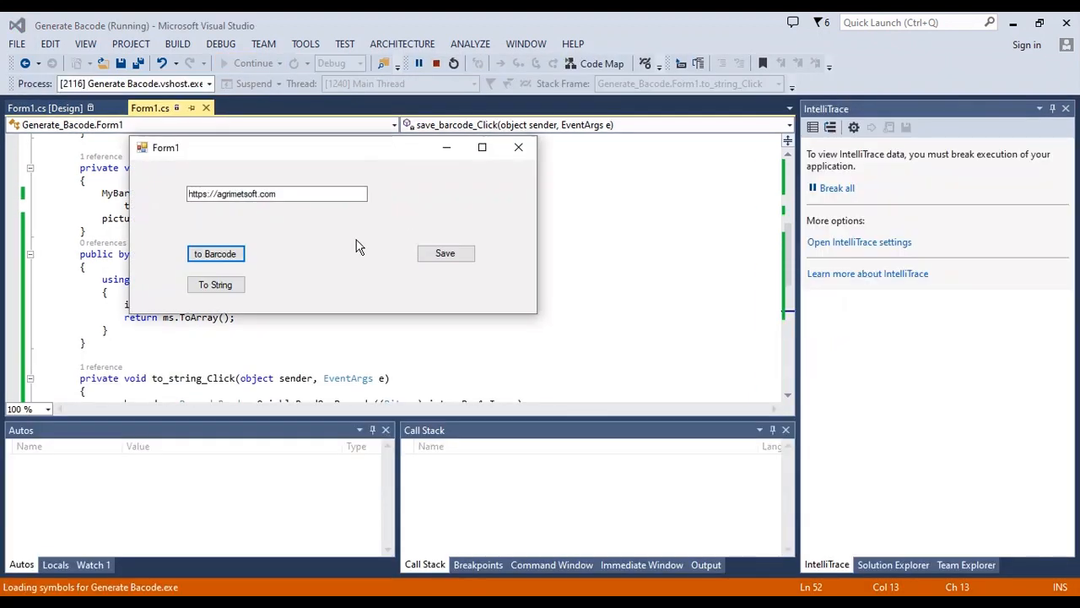
{"action": "left_click", "coordinate": [260, 200]}
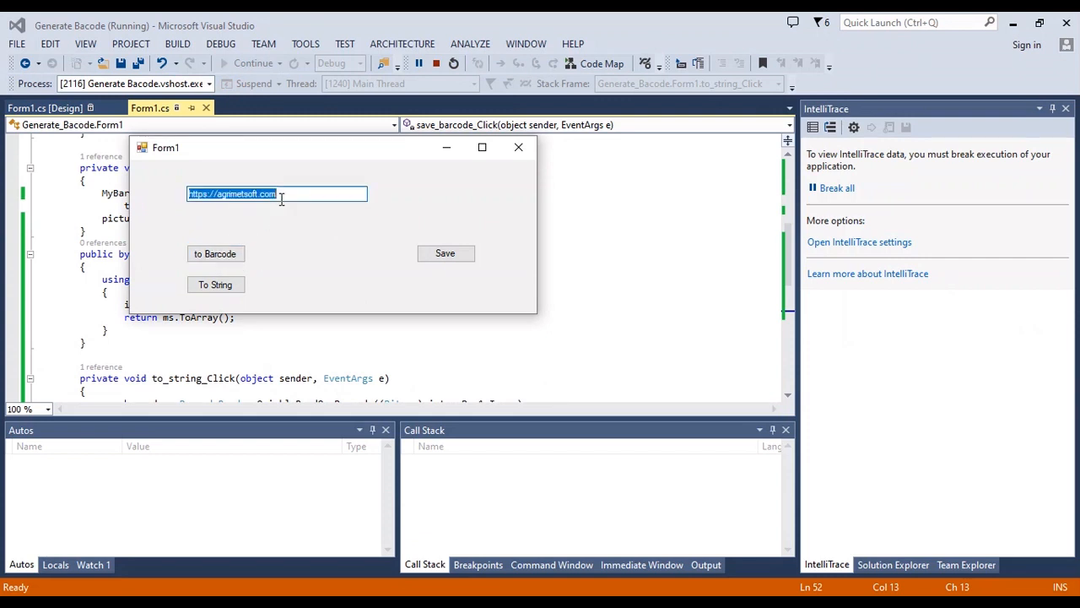
{"action": "type", "text": "2543685"}
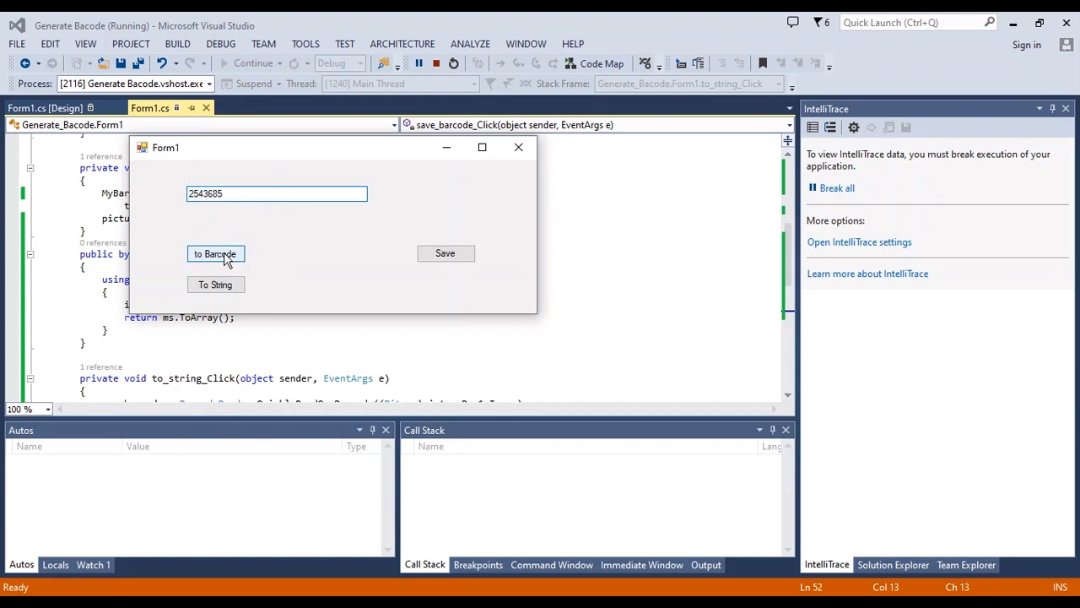
{"action": "left_click", "coordinate": [216, 254]}
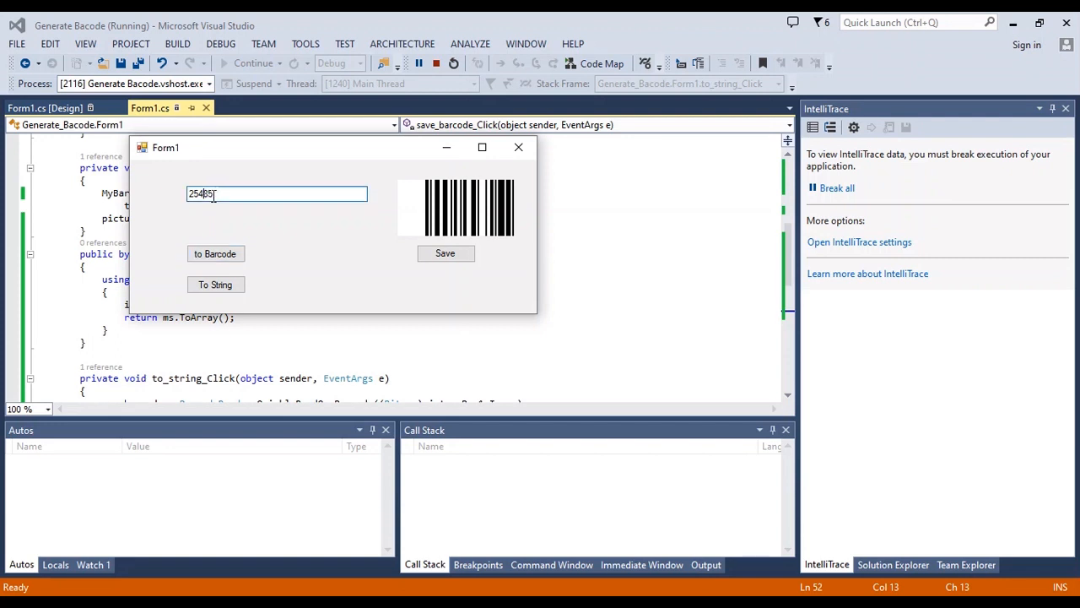
{"action": "left_click", "coordinate": [215, 253]}
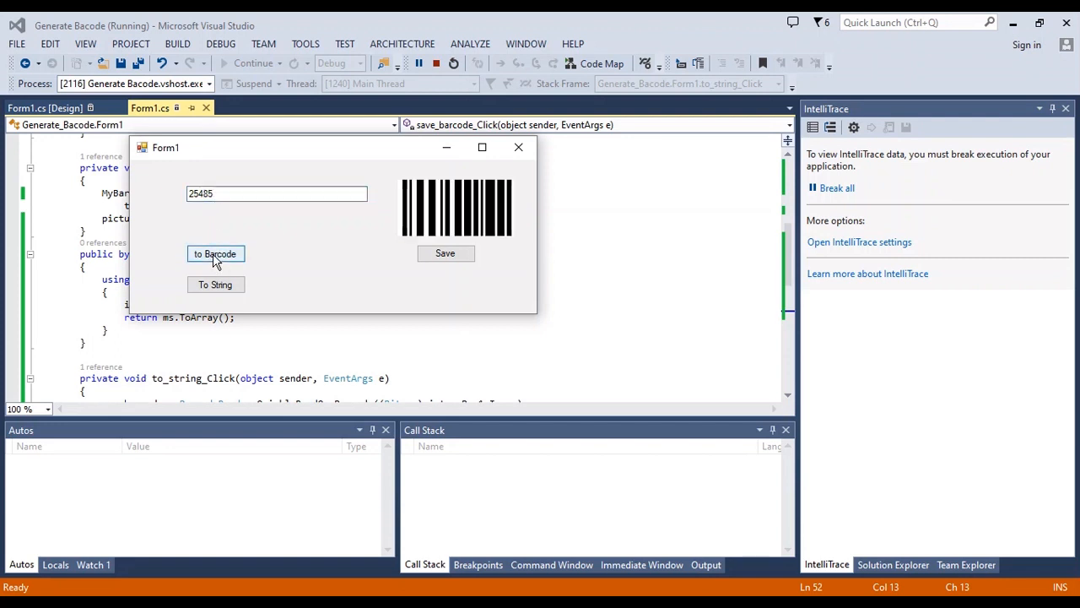
{"action": "type", "text": "https://agrijetsoft.com"}
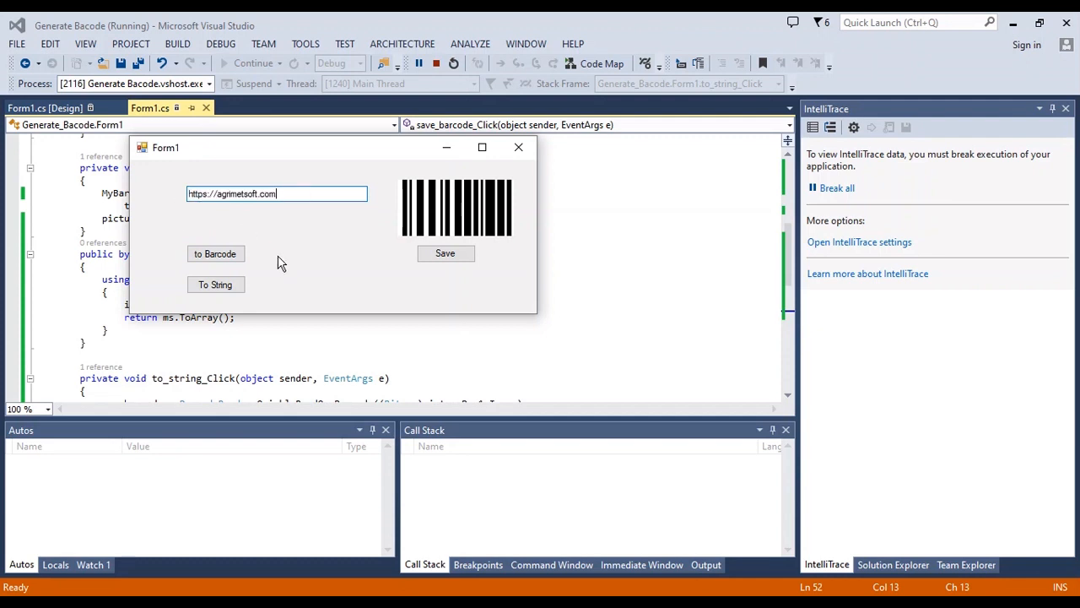
- Generate a barcode from the URL and decode it back to text
{"action": "left_click", "coordinate": [215, 254]}
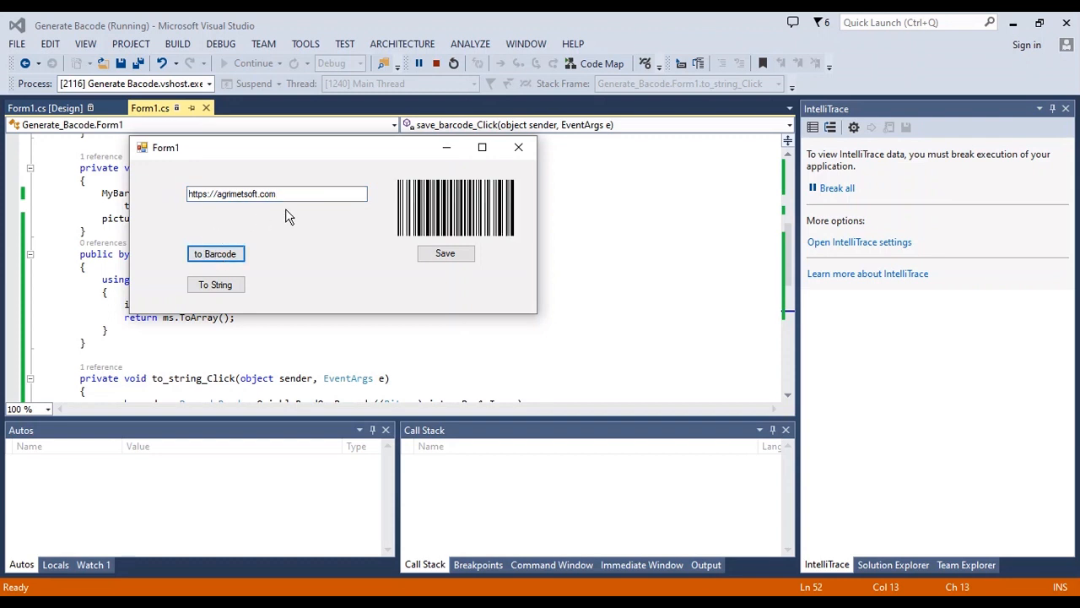
{"action": "left_click", "coordinate": [268, 193]}
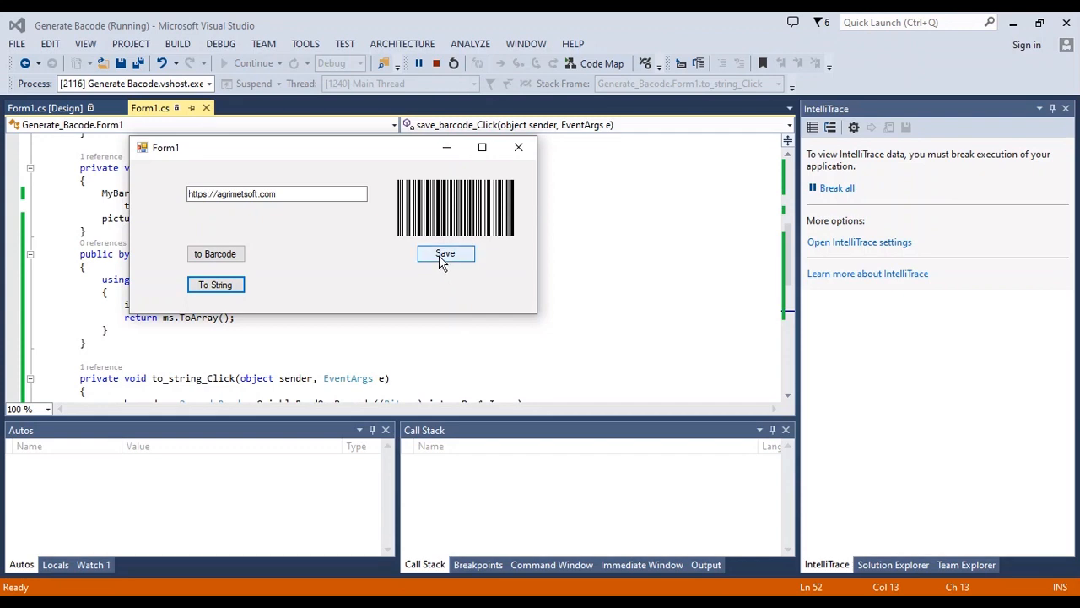
- Save the barcode image as brc in Downloads and dismiss the It Saved message
{"action": "left_click", "coordinate": [445, 253]}
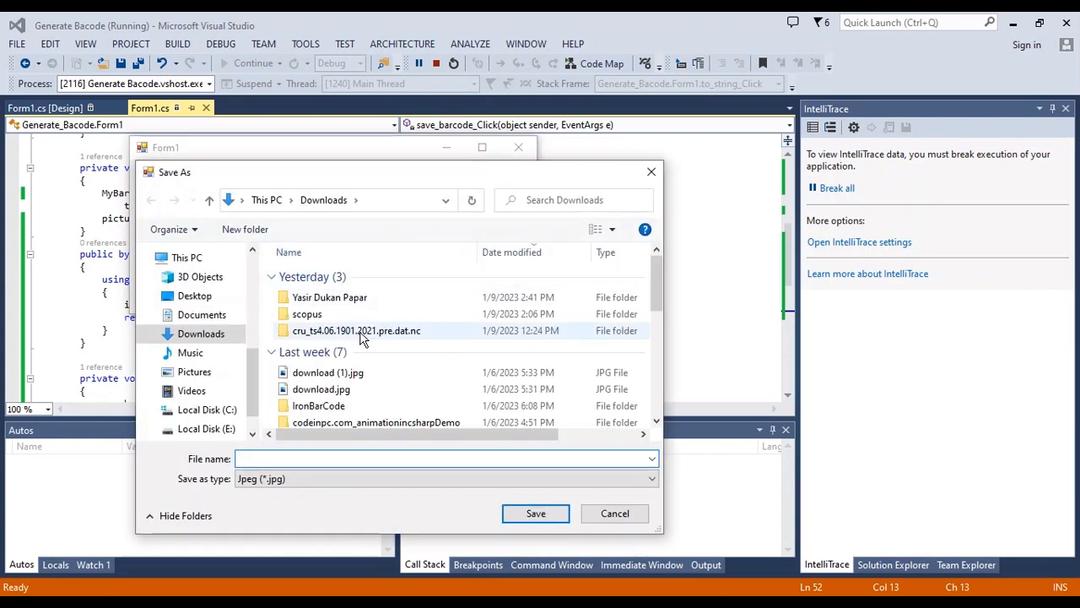
{"action": "type", "text": "brc"}
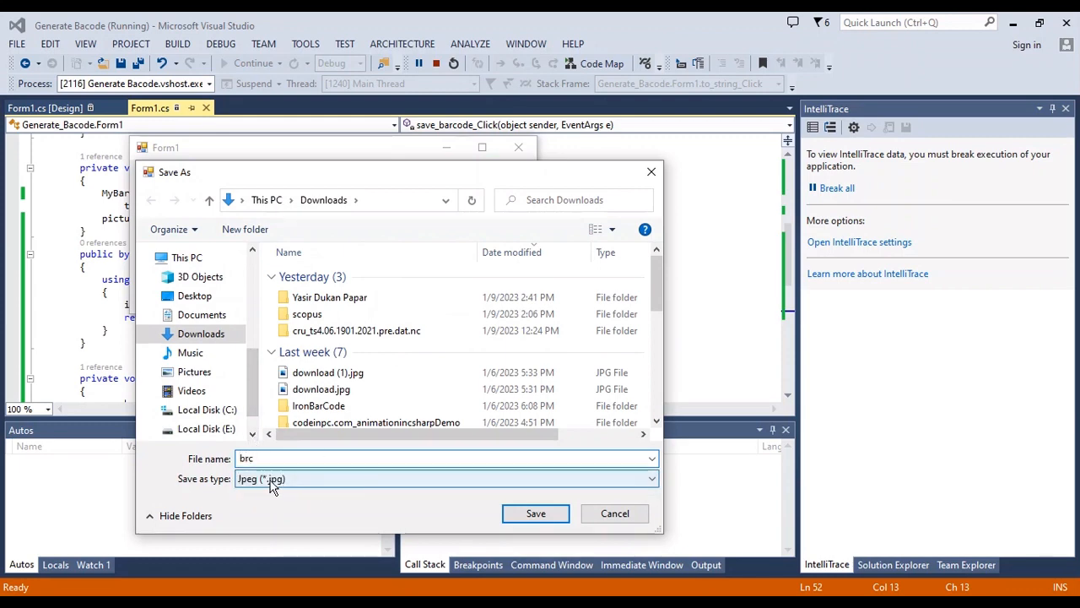
{"action": "left_click", "coordinate": [536, 513]}
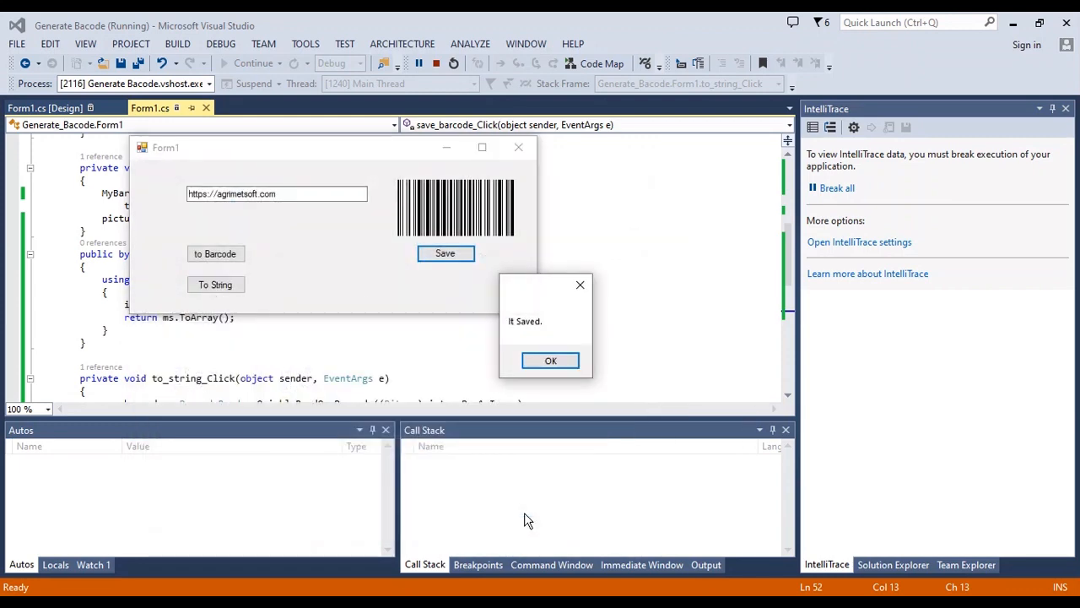
{"action": "left_click", "coordinate": [551, 360]}
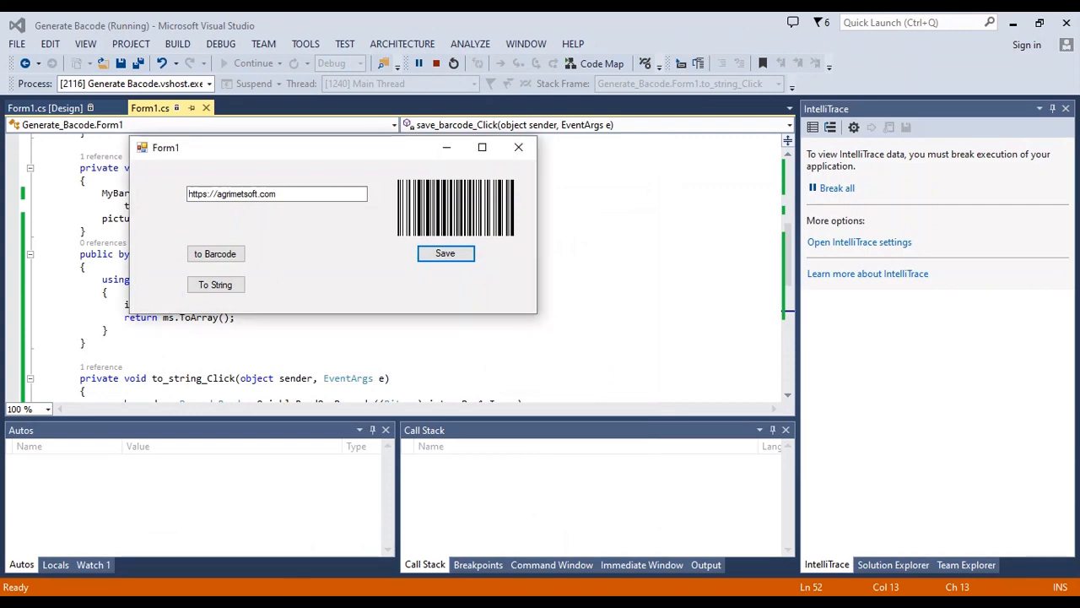
- Locate brc.jpg in Downloads and open it to view the barcode
{"action": "left_click", "coordinate": [445, 253]}
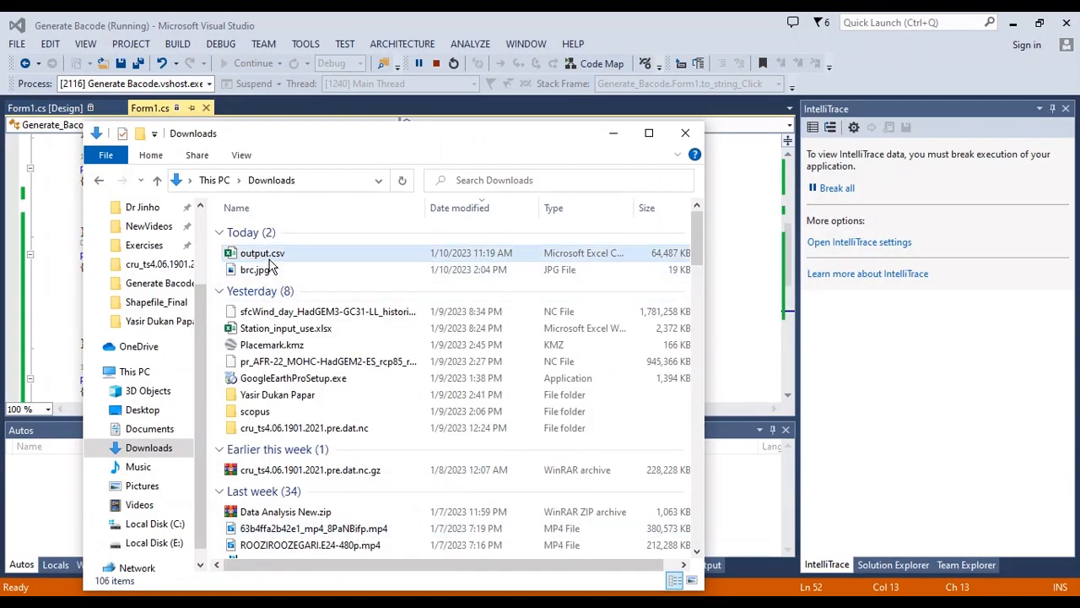
{"action": "right_click", "coordinate": [249, 270]}
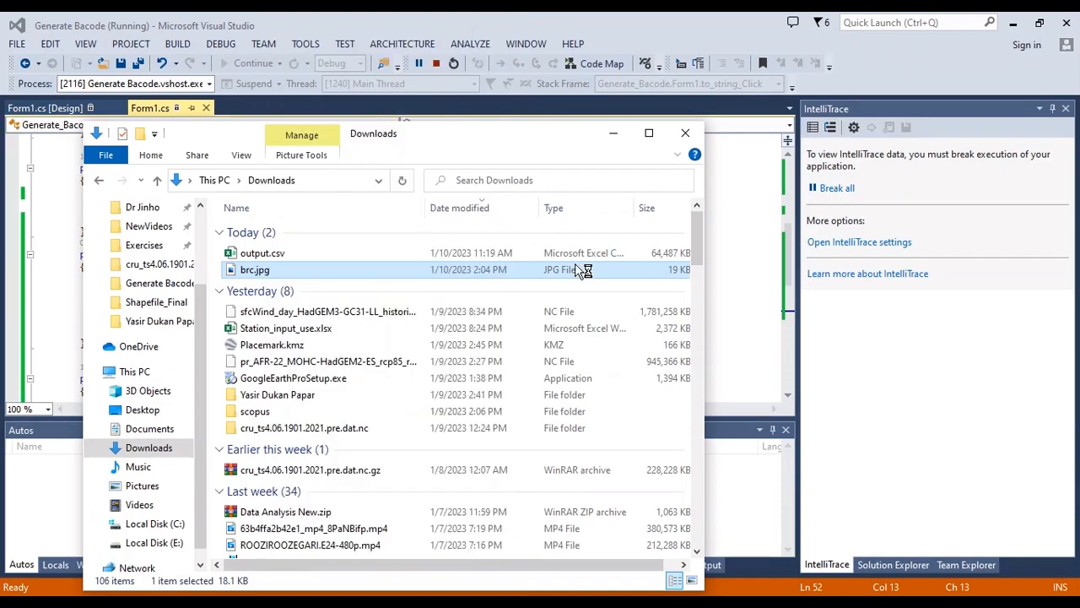
{"action": "double_click", "coordinate": [255, 269]}
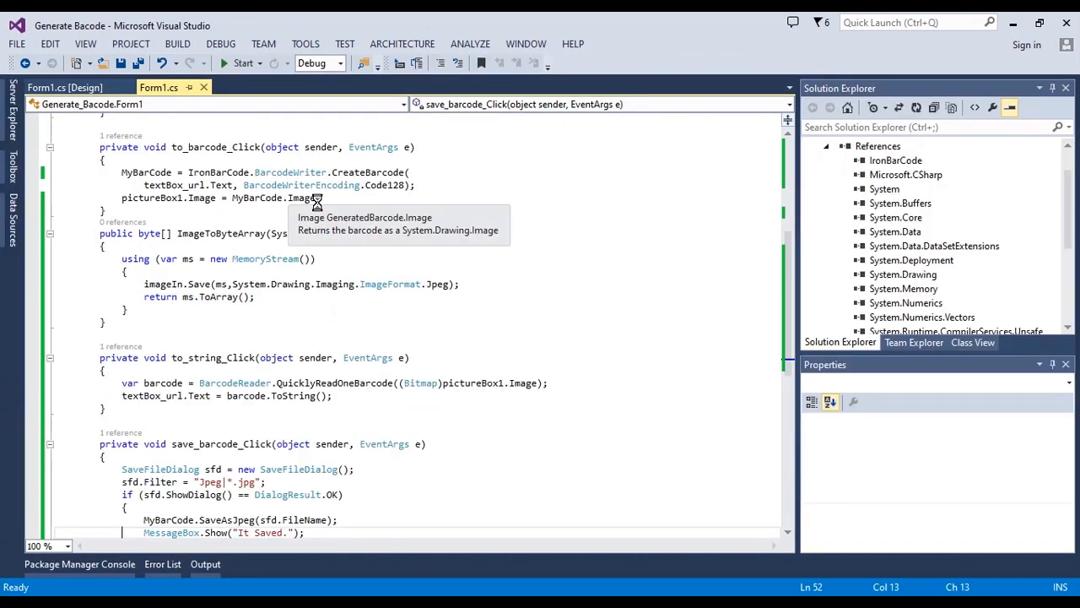
- Switch back to the Form1.cs [Design] view
{"action": "left_click", "coordinate": [65, 87]}
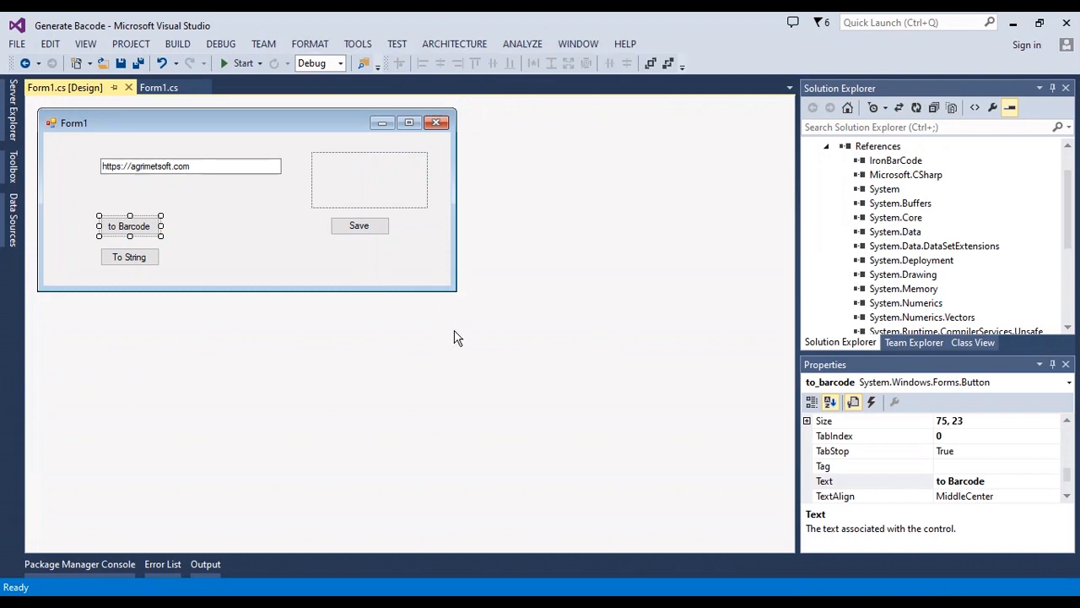
{"action": "mouse_move", "coordinate": [612, 593]}
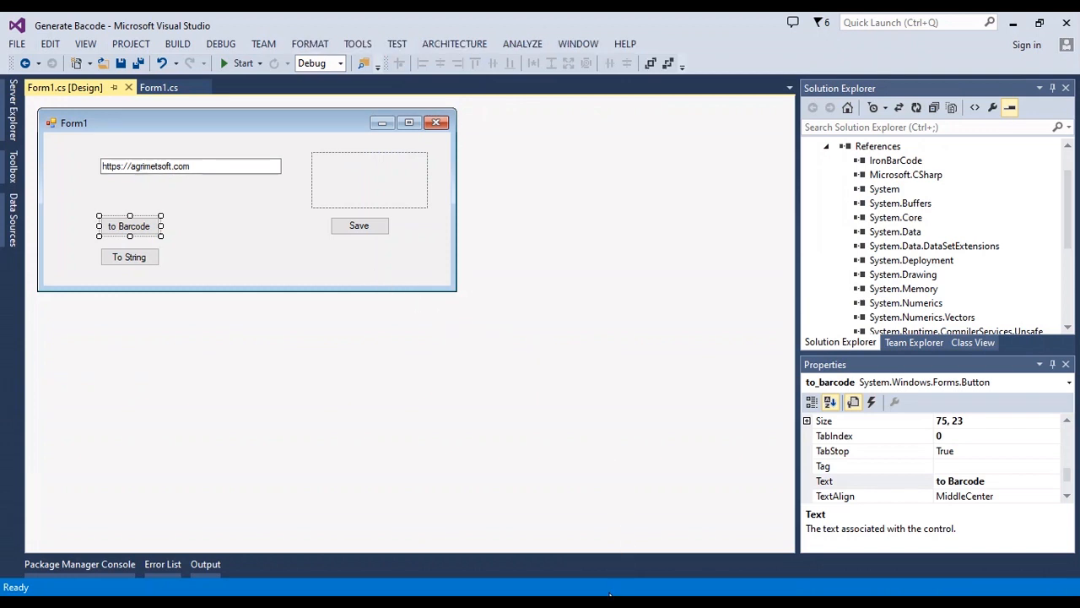